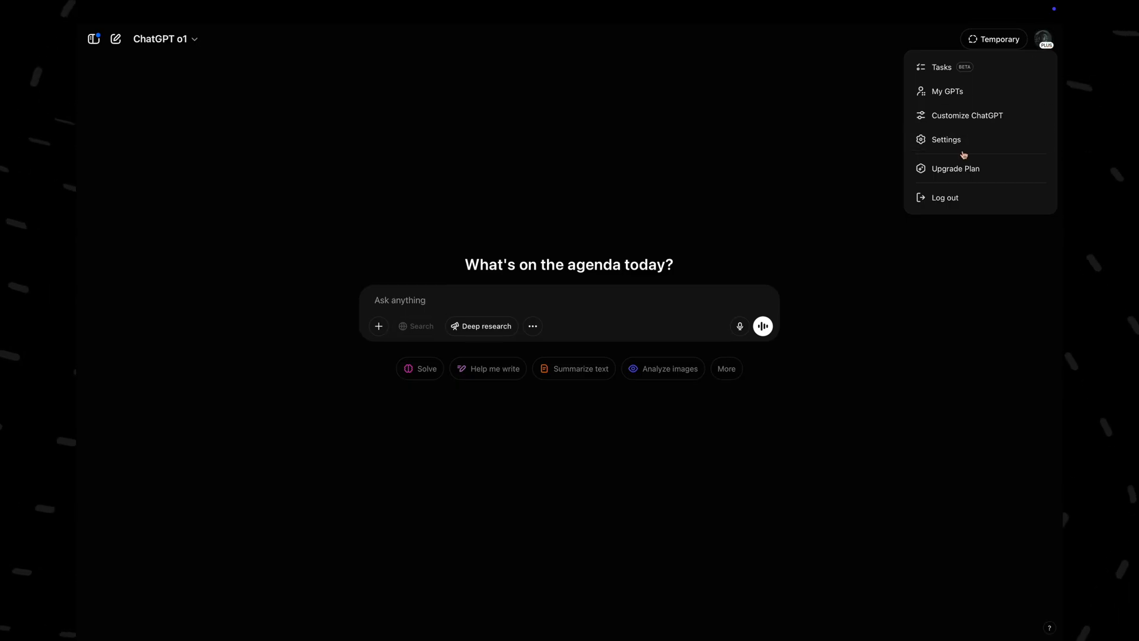
View ChatGPT's General settings (theme, language, chat archiving) via the profile menu
click(945, 140)
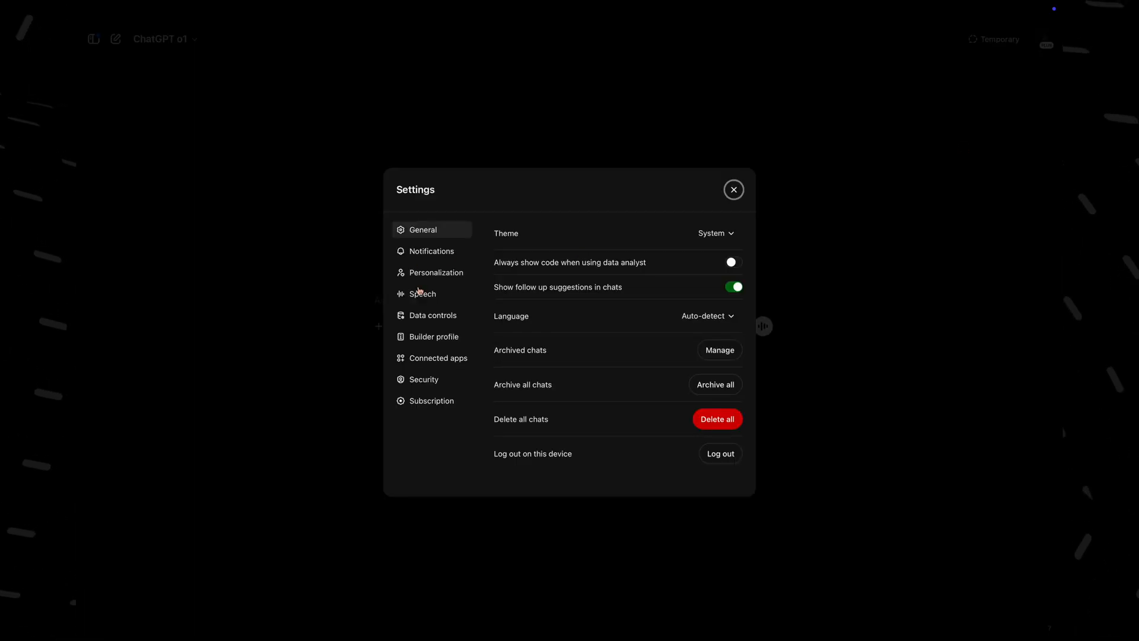
click(436, 273)
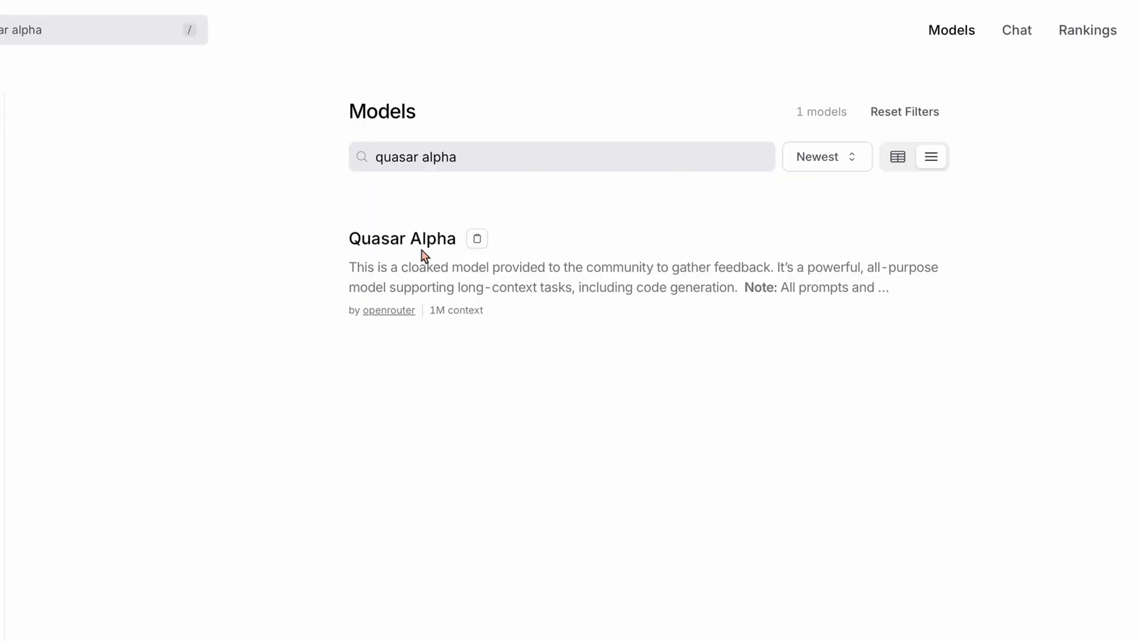
Look up Quasar Alpha, then bring up the cloaked Optimus Alpha model page
click(402, 238)
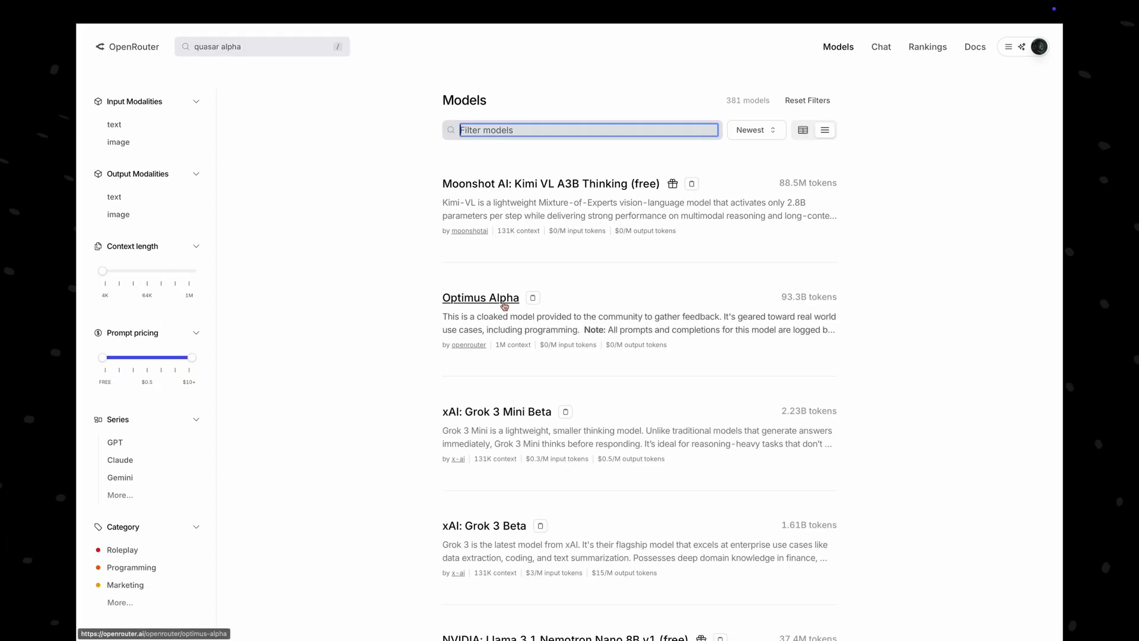
click(480, 296)
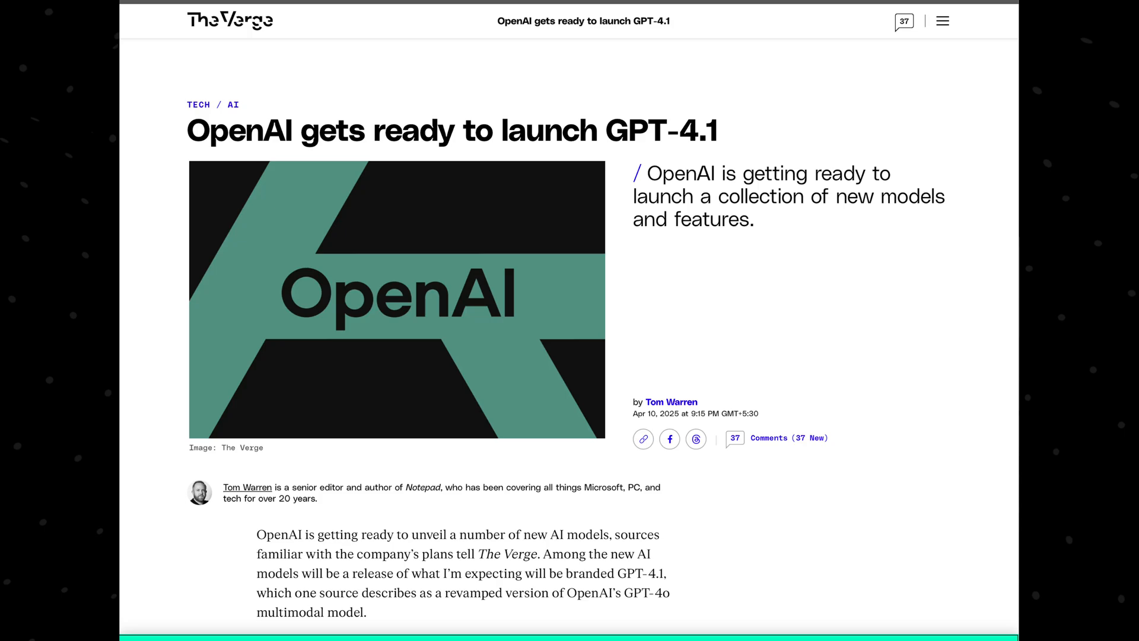
Read the BleepingComputer report and highlight its GPT-4.1 mention
scroll(down, 3)
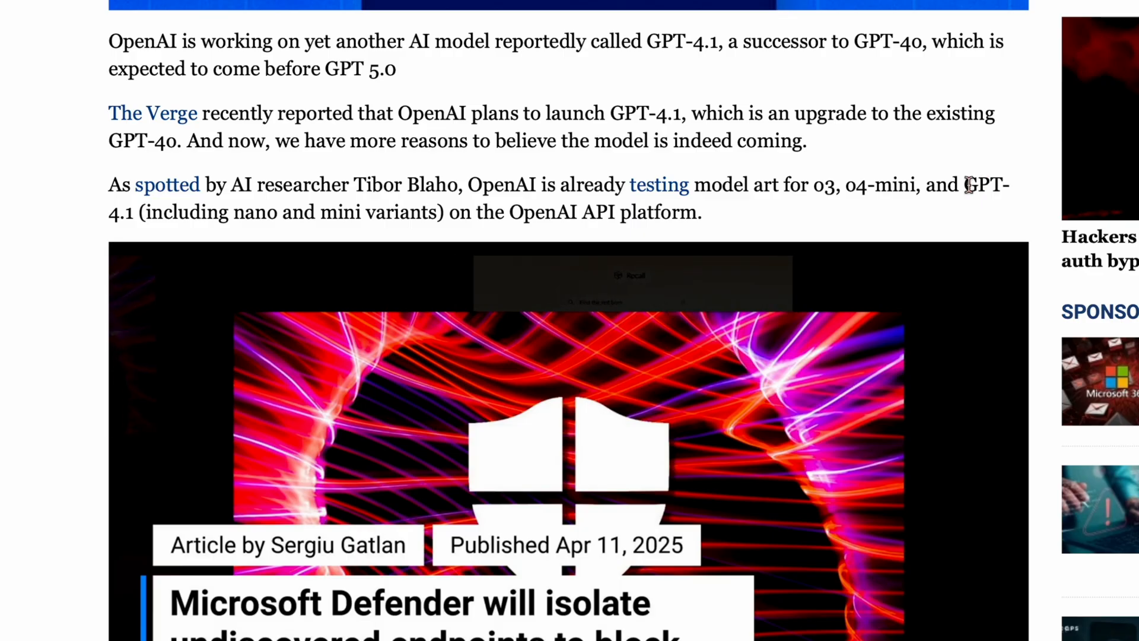
double_click(122, 213)
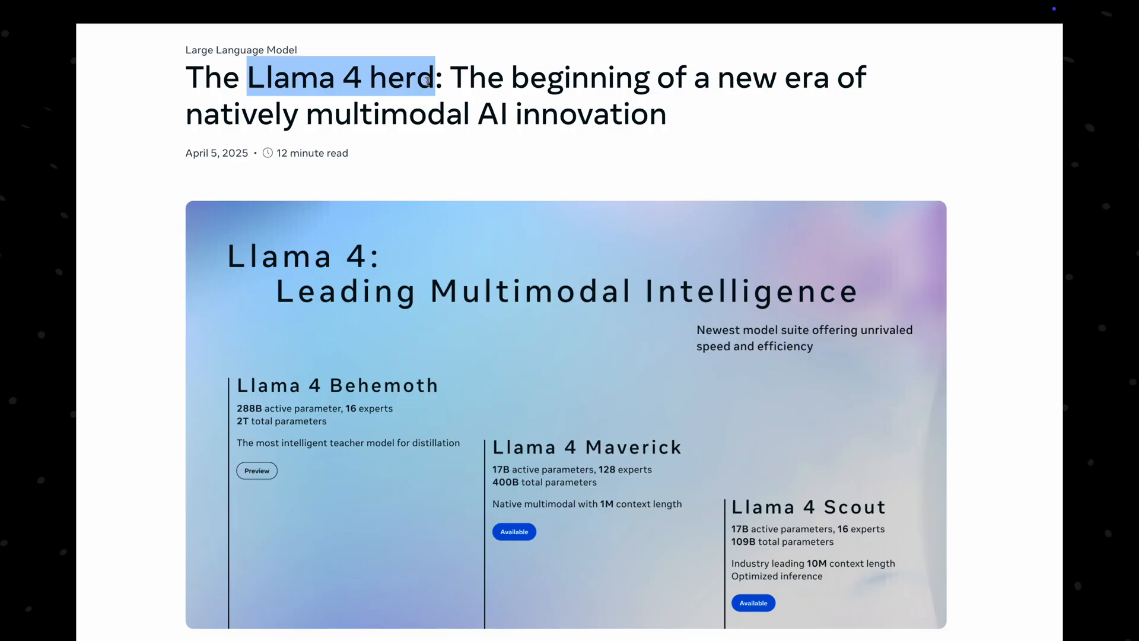
Review the Llama 4 herd post and highlight the DeepSeek v3 comparison for Maverick
click(429, 166)
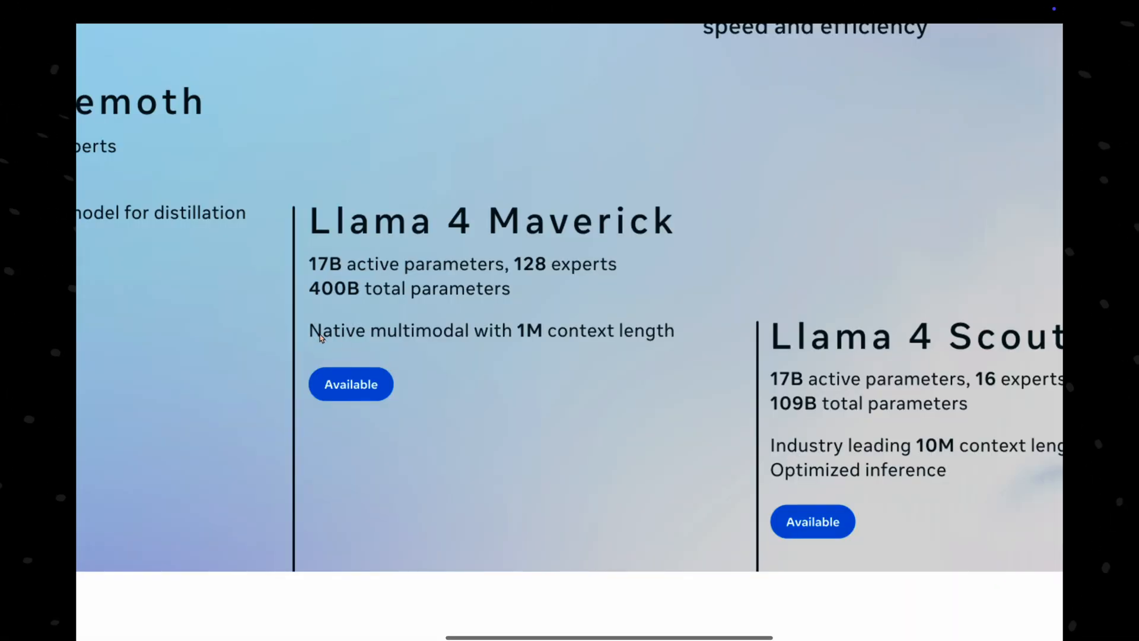
mouse_move(402, 348)
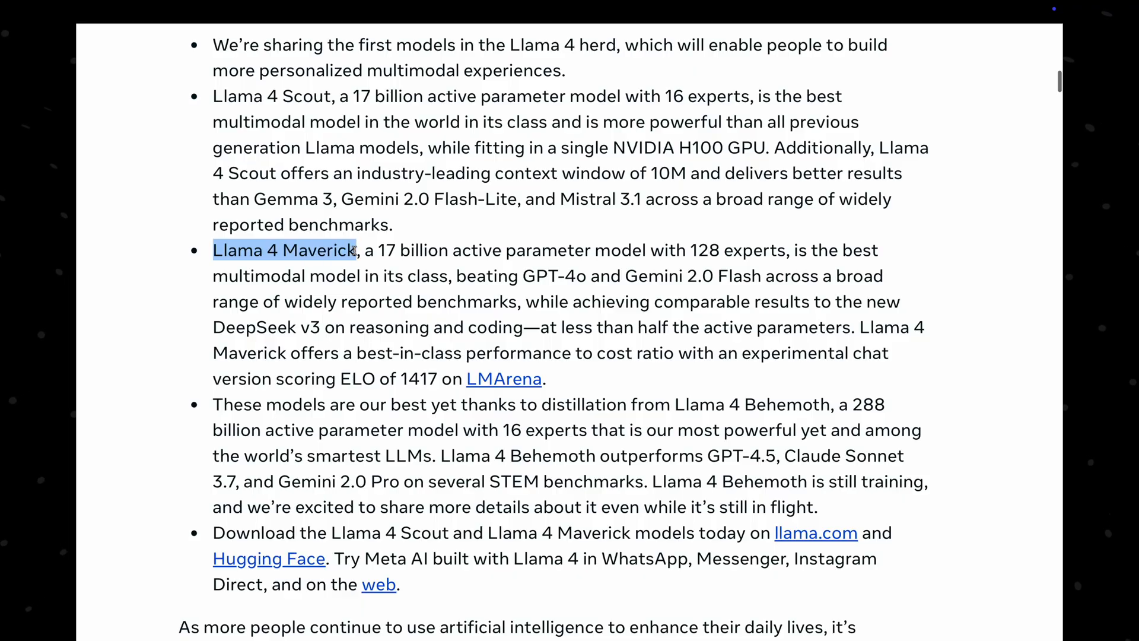
double_click(731, 302)
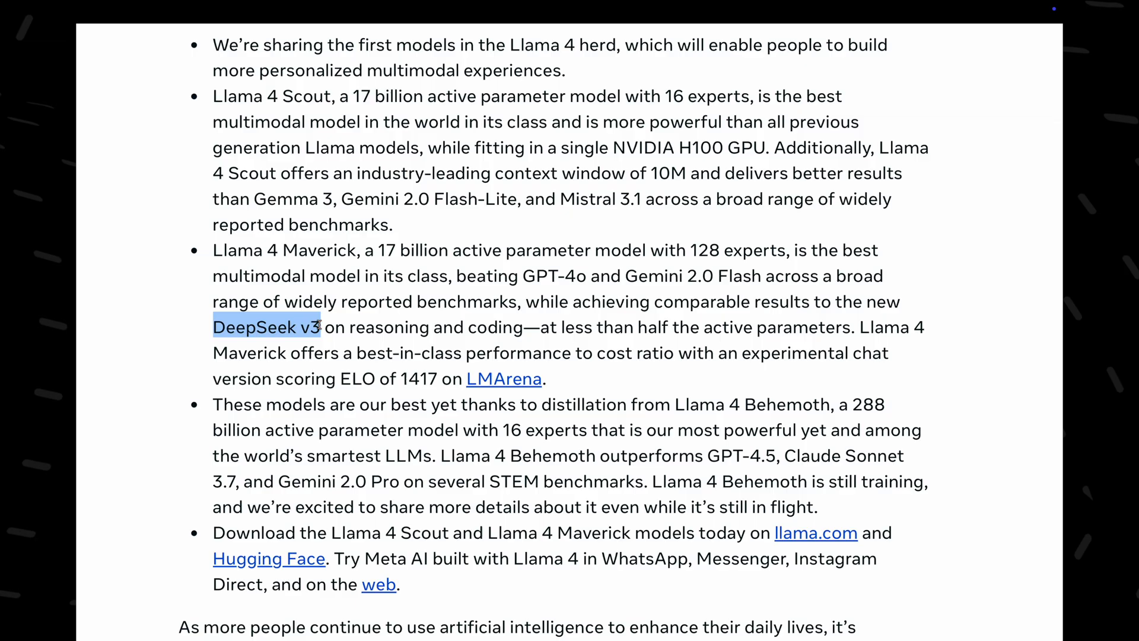
mouse_move(474, 320)
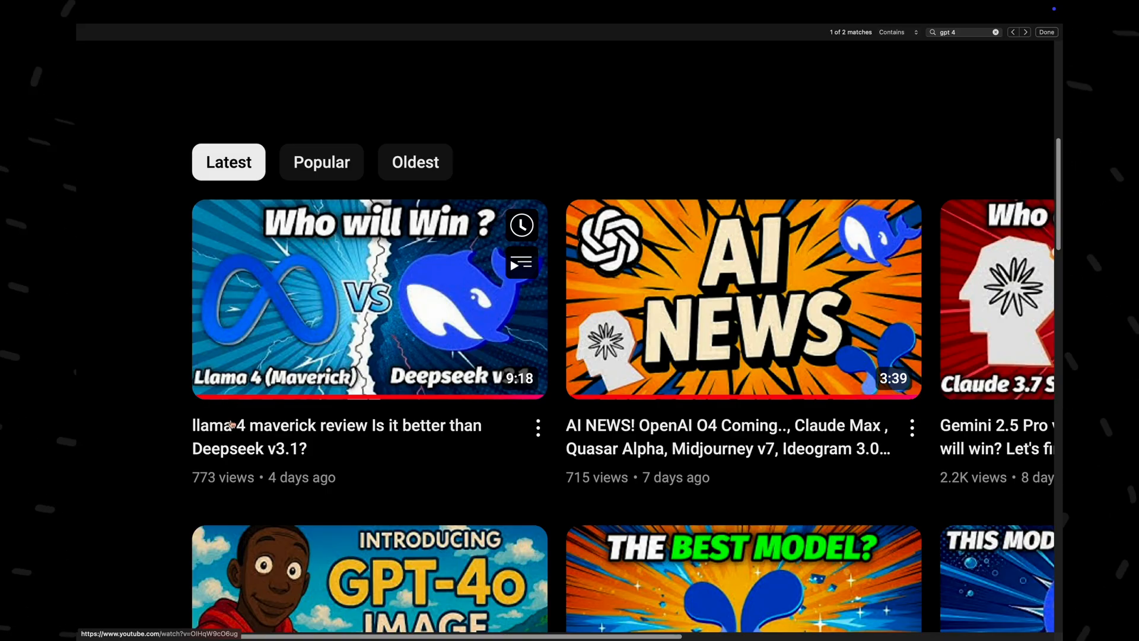
Highlight the Llama 4 Maverick versus DeepSeek review title in the channel's latest videos
double_click(246, 425)
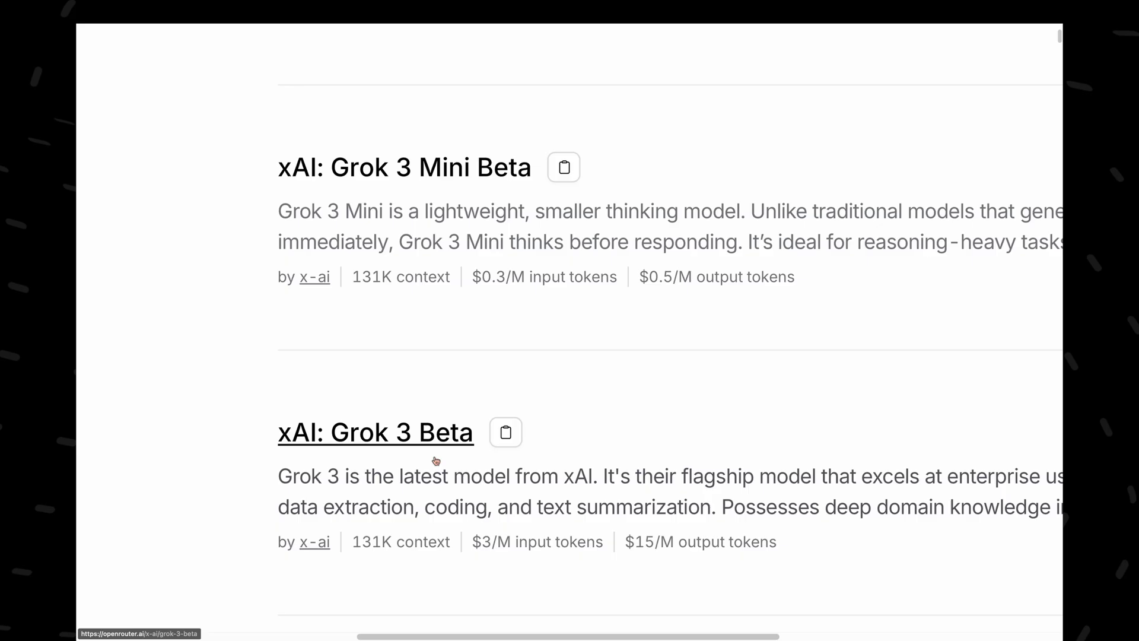
Bring up the xAI Grok 3 Beta model page from the OpenRouter list
click(376, 432)
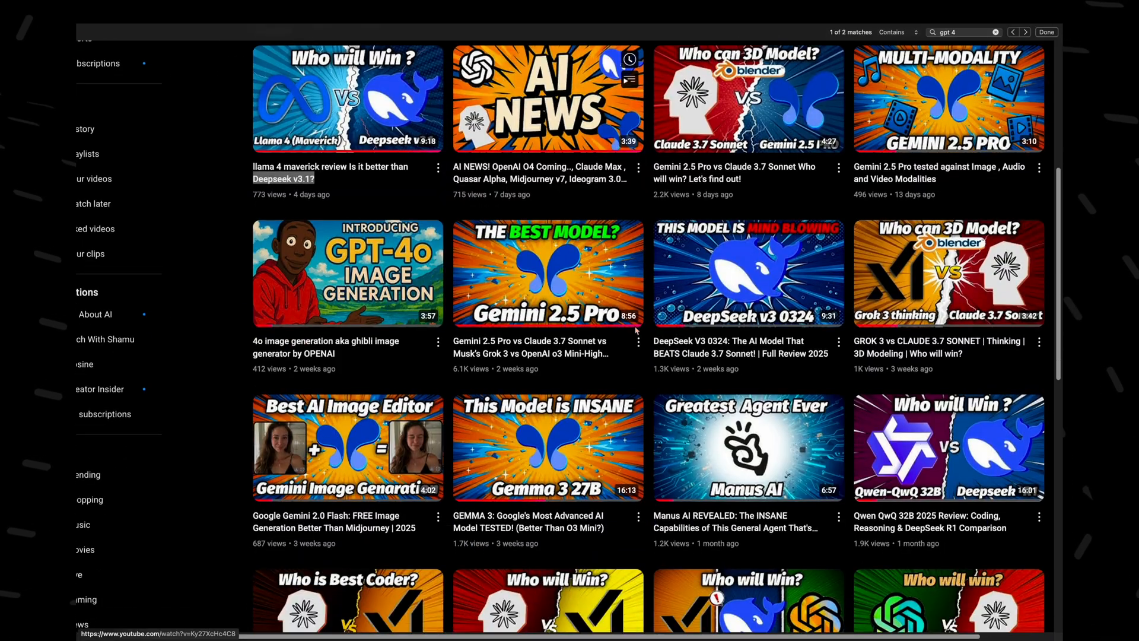
Browse the channel grid of Gemini 2.5 Pro, DeepSeek V3 0324, Manus AI and Gemma 3 reviews
scroll(down, 3)
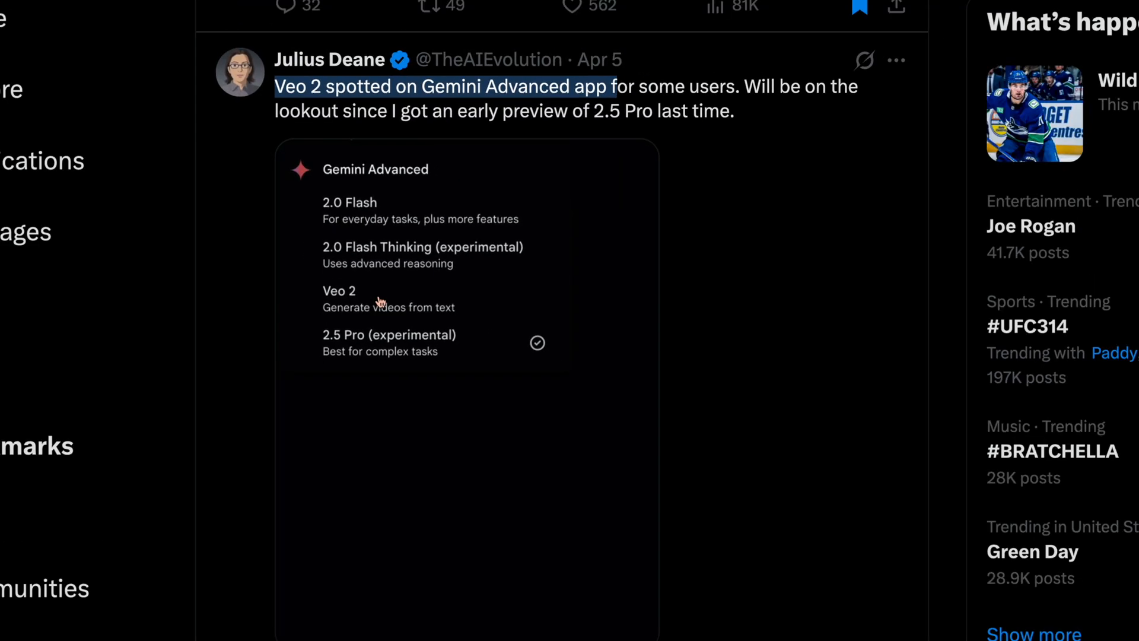
Scroll the X bookmarks past the Veo 2 post to the Veo-2 free on AI Studio announcement
scroll(down, 3)
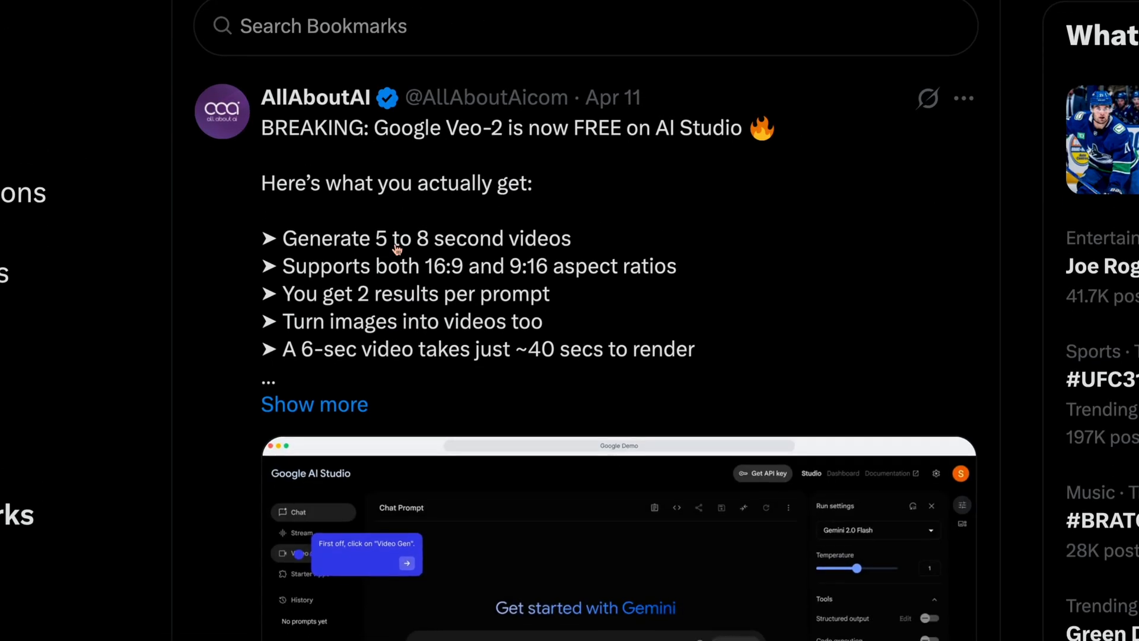
scroll(down, 3)
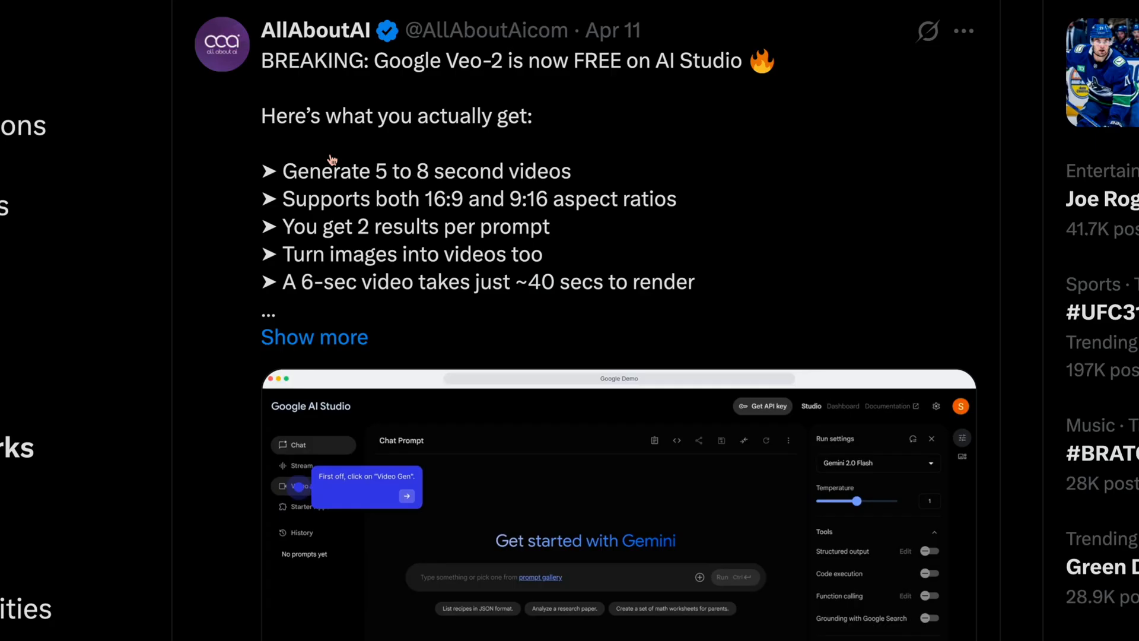